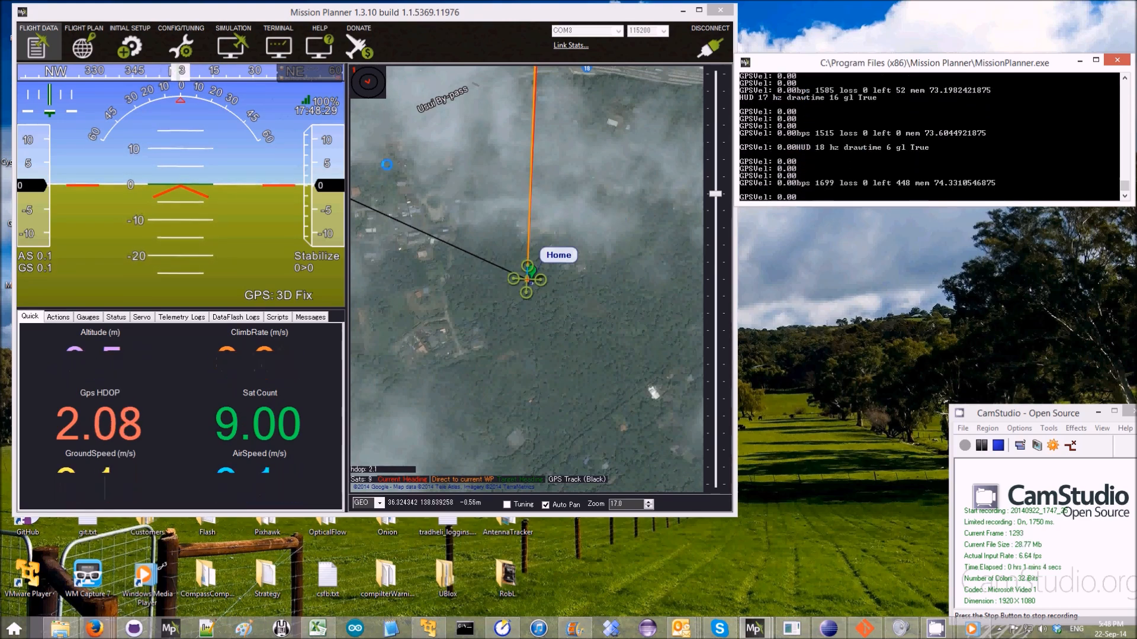
pyautogui.moveTo(156, 415)
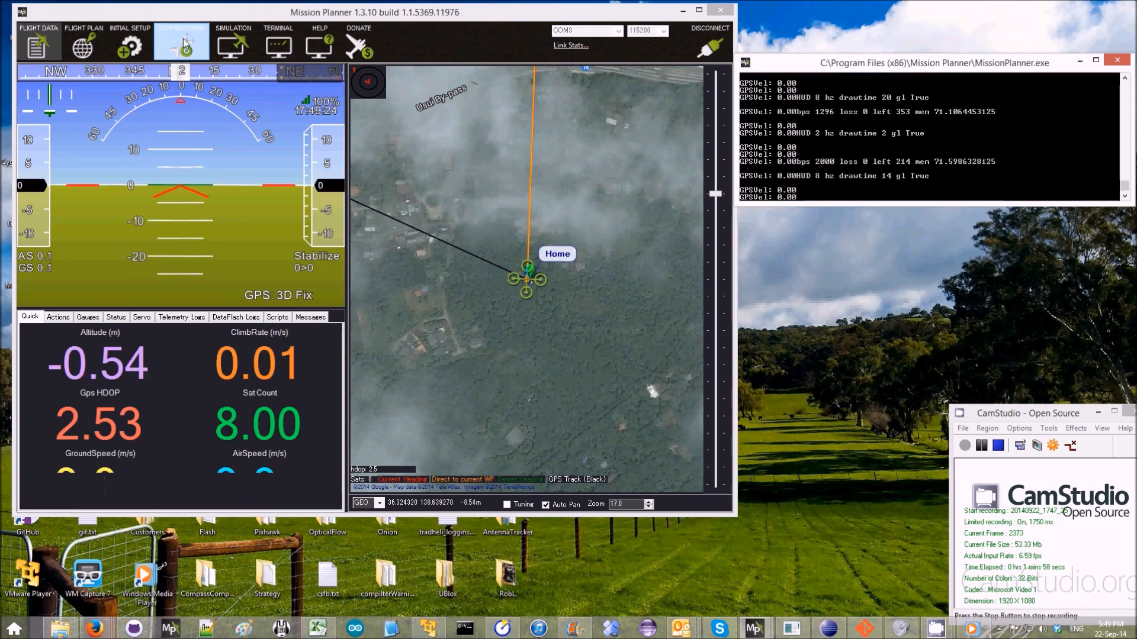
# Write AHRS_GPS_USE = 0 from the Full Parameter Tree's AHRS group, then return to Flight Data
pyautogui.click(181, 39)
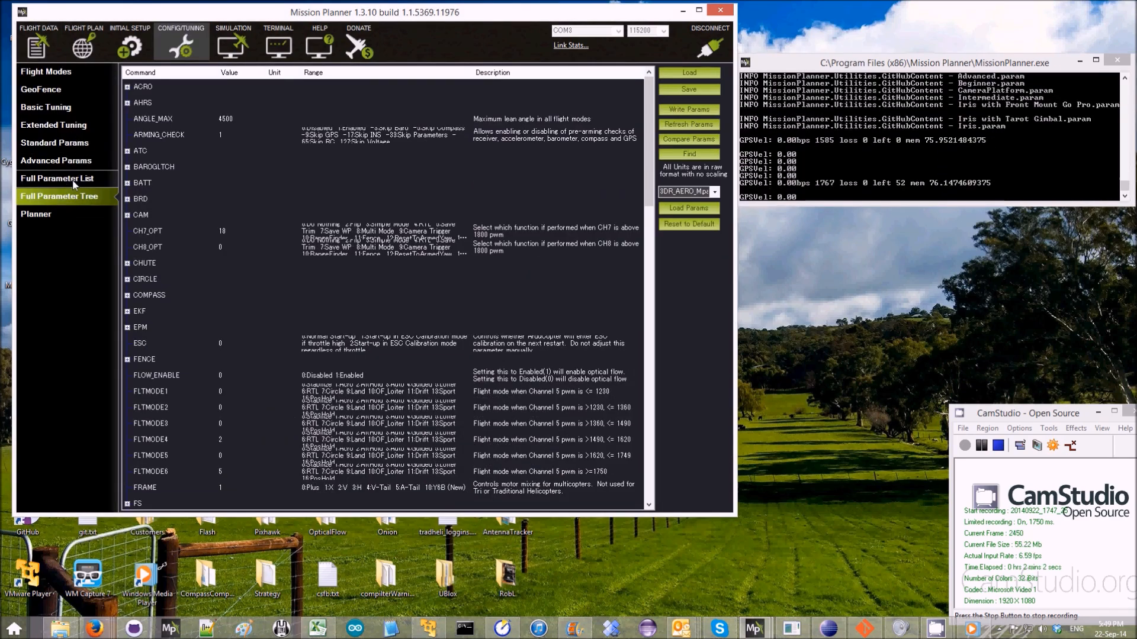
pyautogui.click(128, 102)
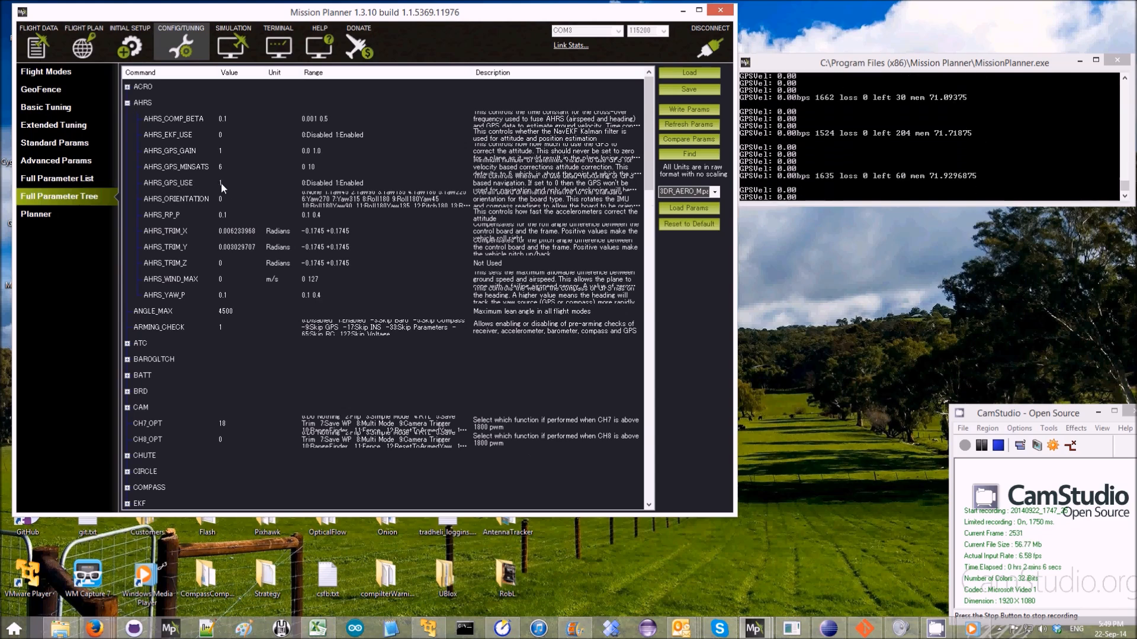
pyautogui.click(236, 182)
pyautogui.write('0')
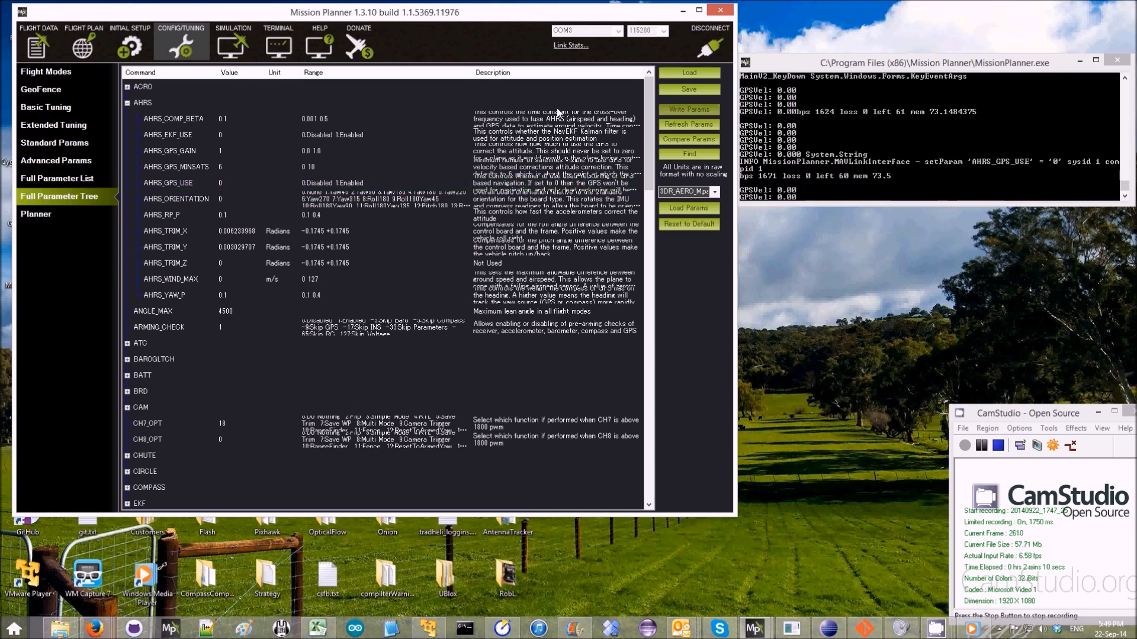
pyautogui.click(34, 41)
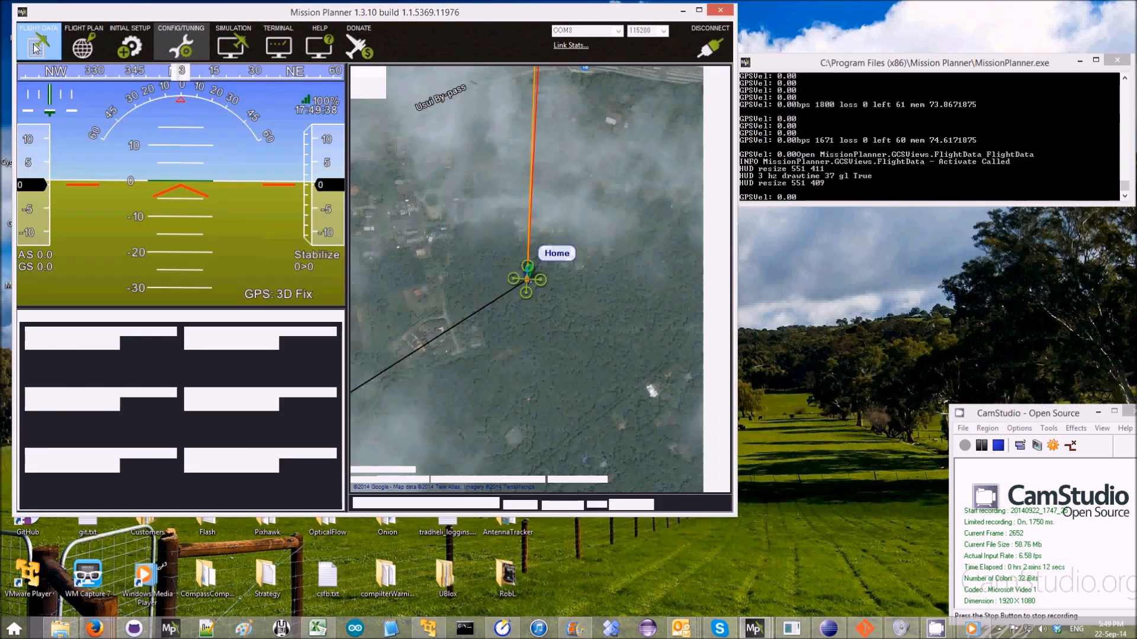